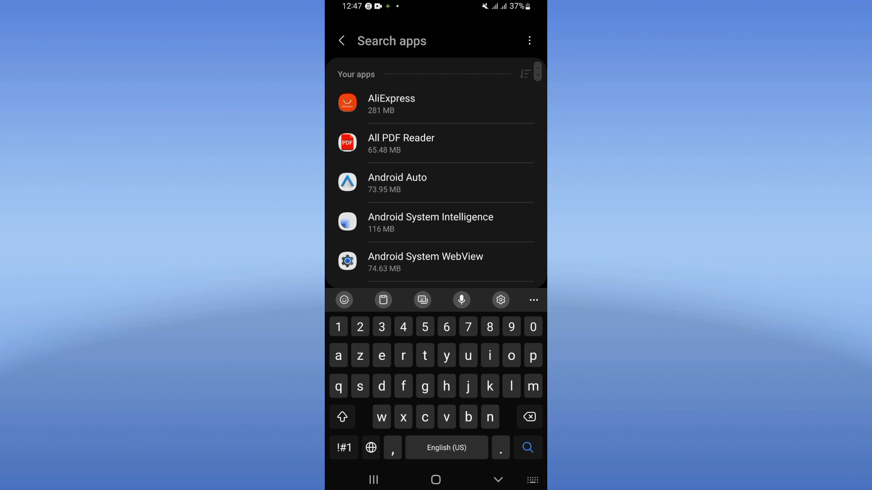
Find Candy Crush Saga via an Apps search for 'candy' and show its Storage page
text(candy)
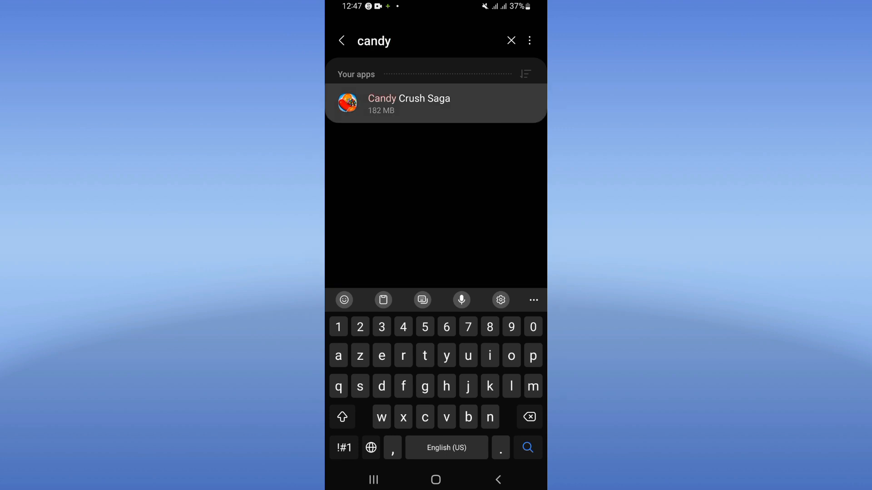
click(409, 103)
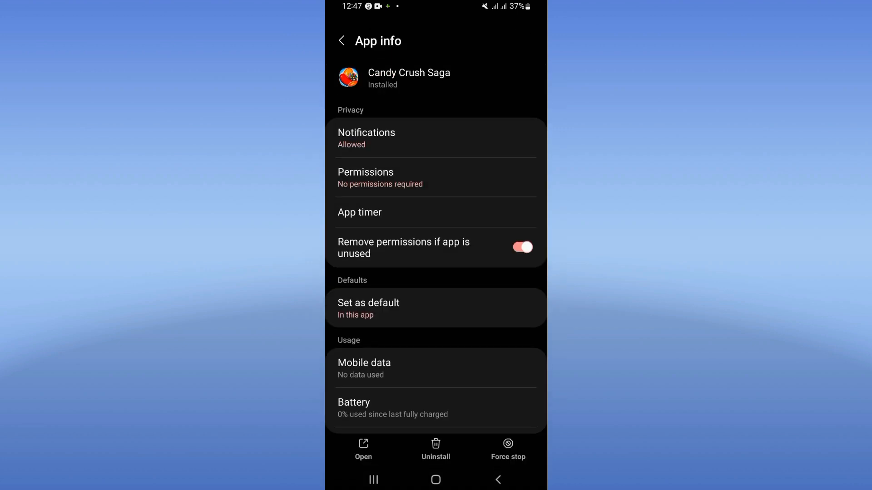
scroll(down, 3)
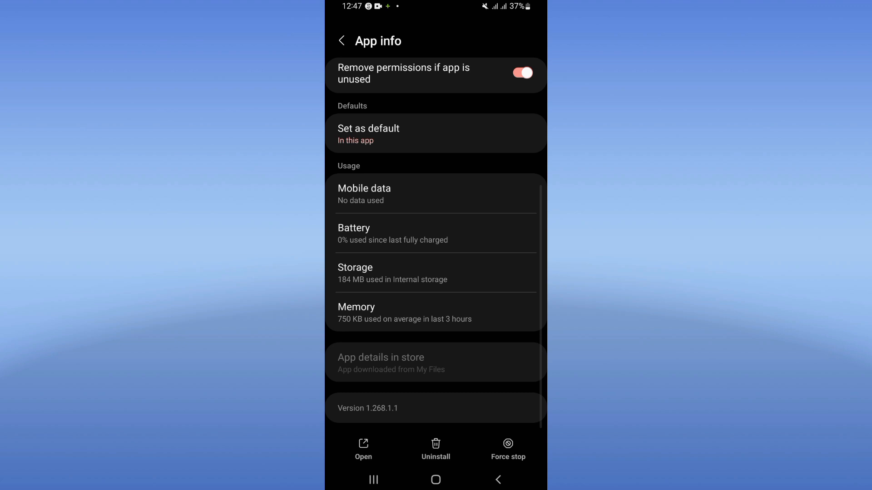
click(435, 273)
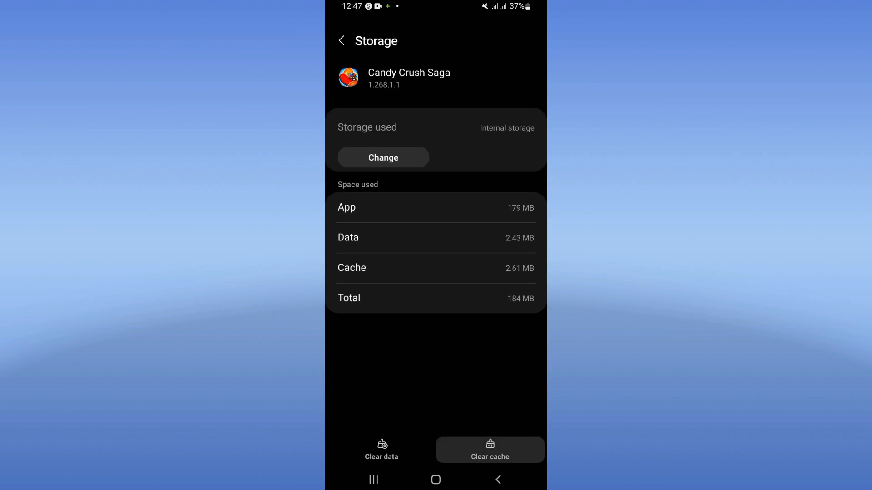